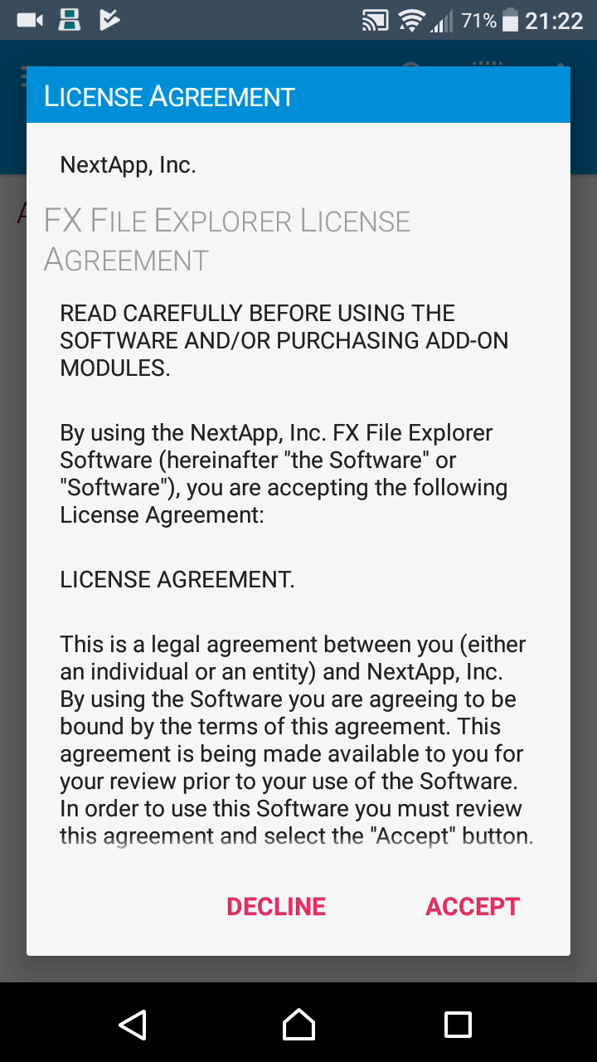
# Accept FX File Explorer's license agreement
pyautogui.click(472, 906)
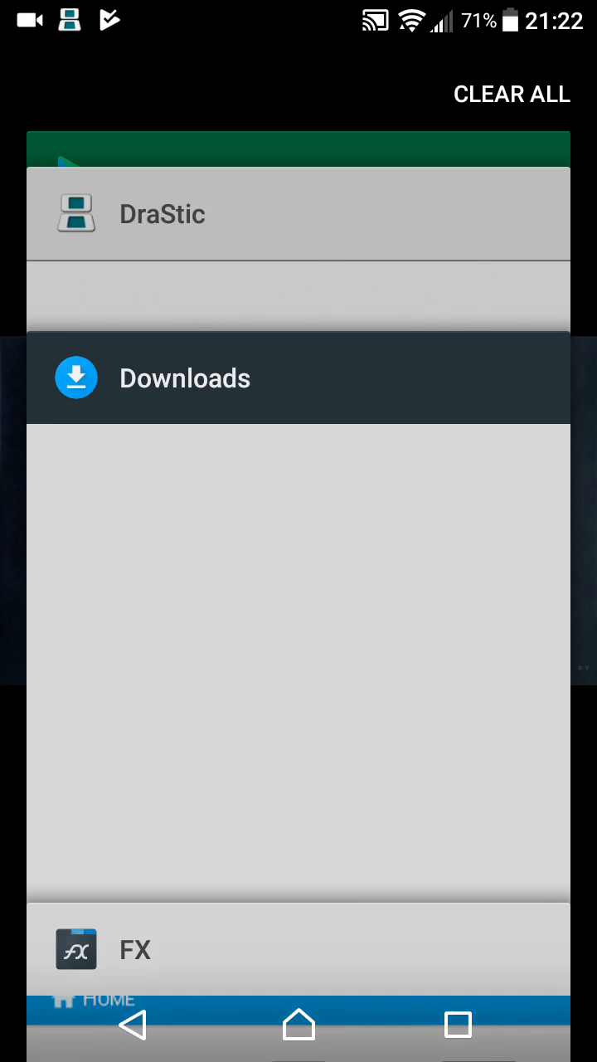
# Reopen the FX File Explorer listing from the recent apps cards
pyautogui.click(299, 379)
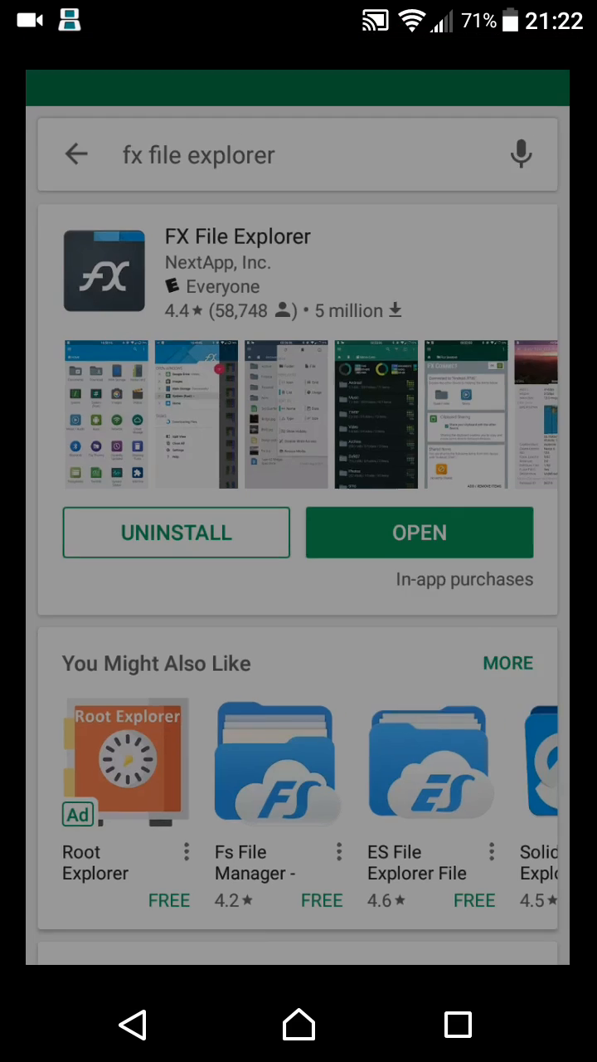
# Launch FX File Explorer and bring up Open With for the Pokemon HeartGold .nds ROM
pyautogui.click(418, 533)
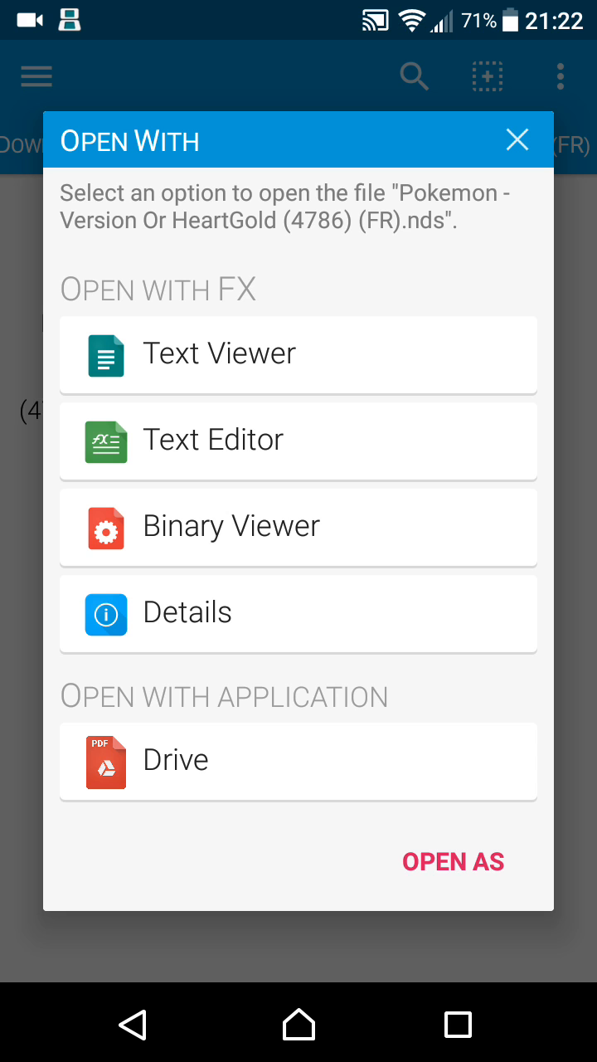
# Treat the ROM as an Application file and scroll the app list down to DraStic
pyautogui.click(453, 861)
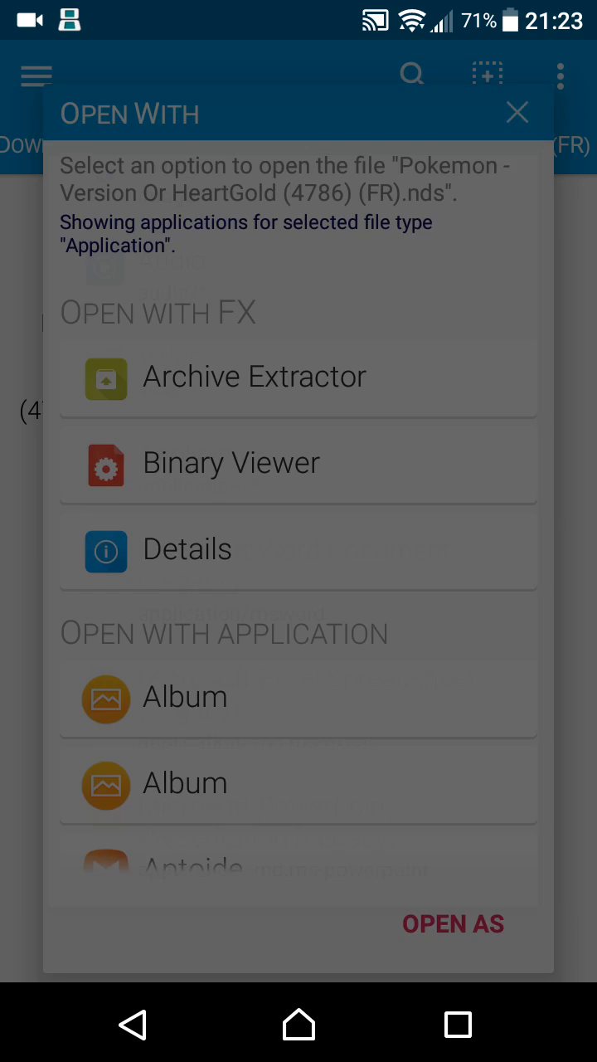
pyautogui.scroll(-3)
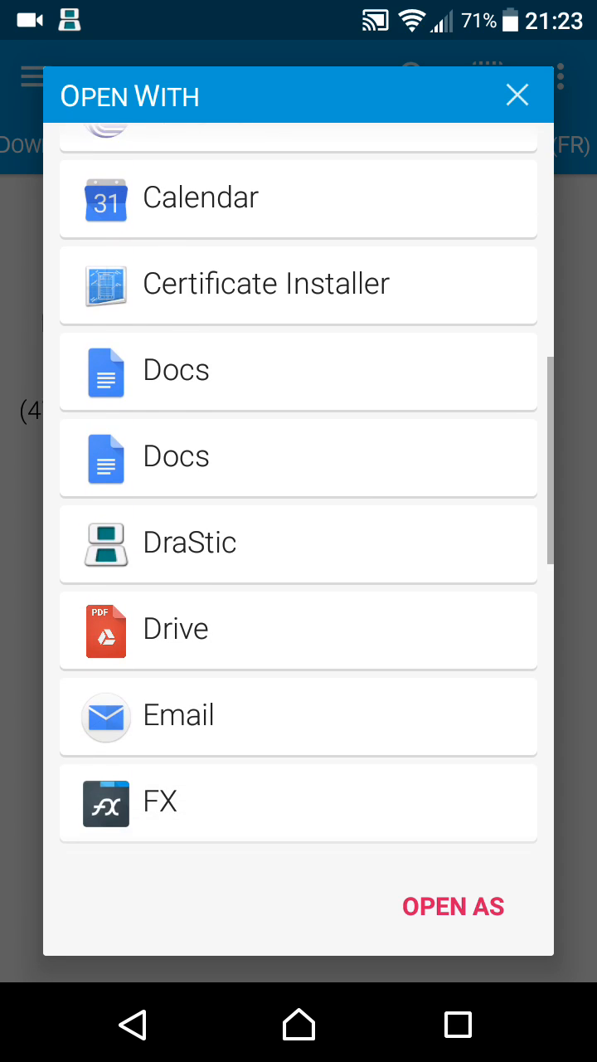